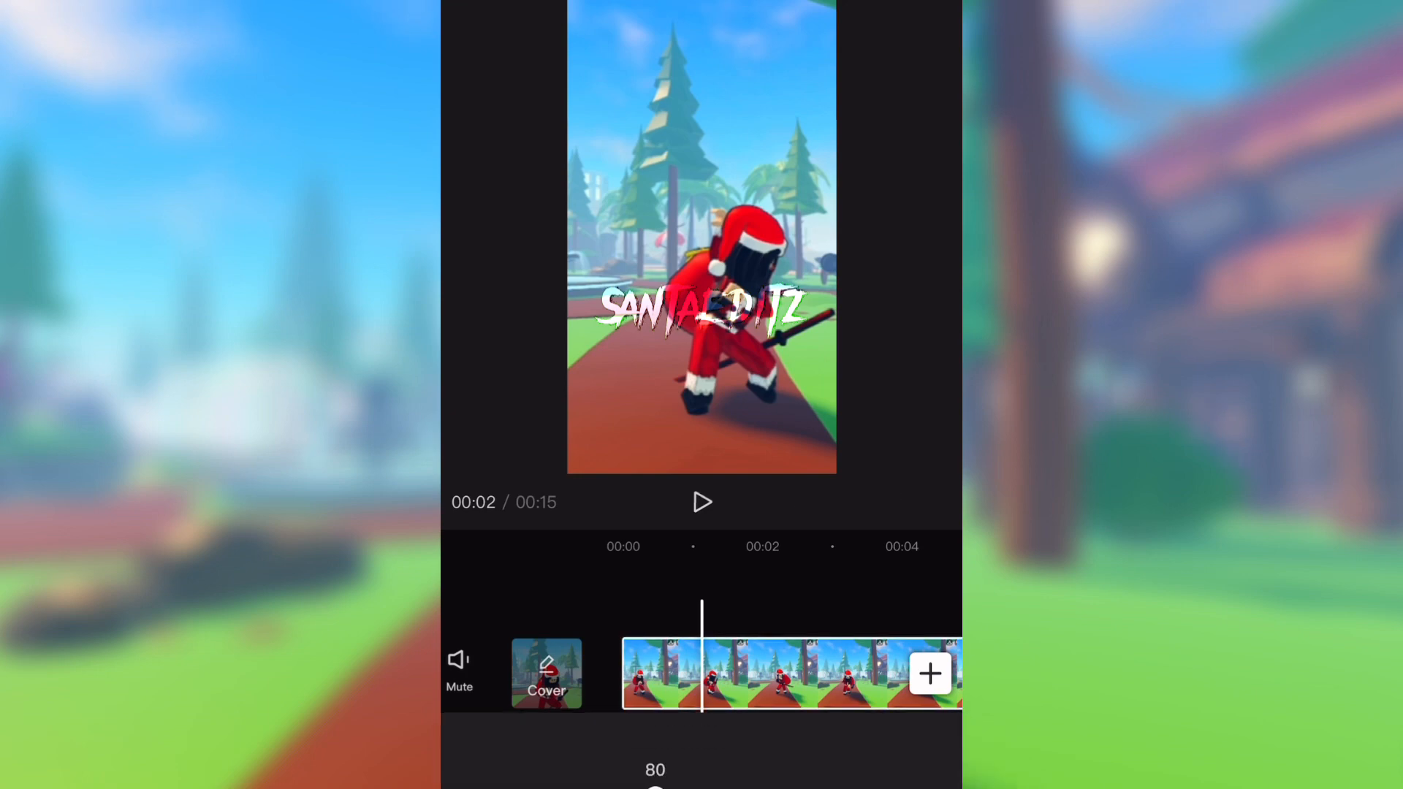
Step: Bring up the Comic video effects for the Roblox clip
click(701, 501)
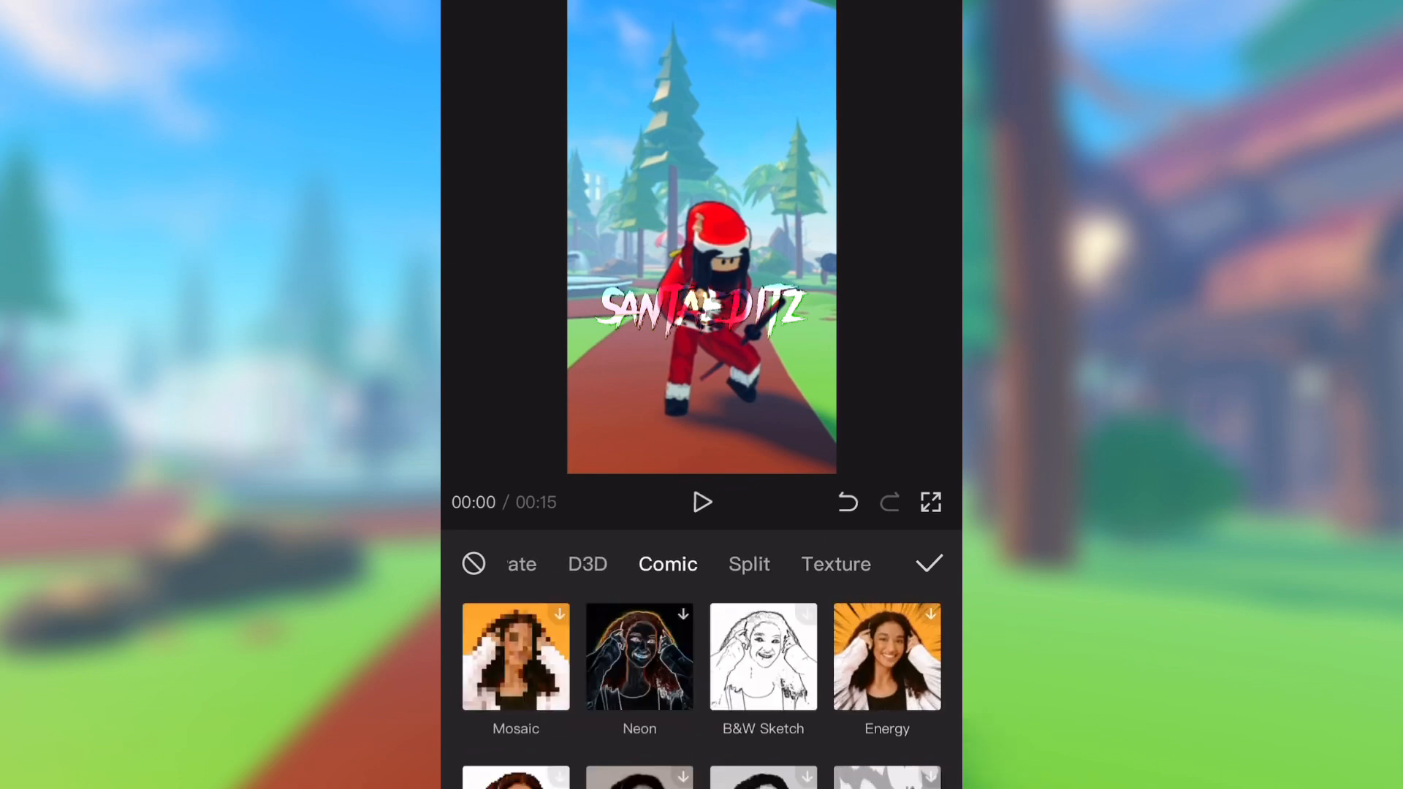
Step: Apply the B&W Sketch comic effect, then layer a Blur lens effect on top
click(763, 656)
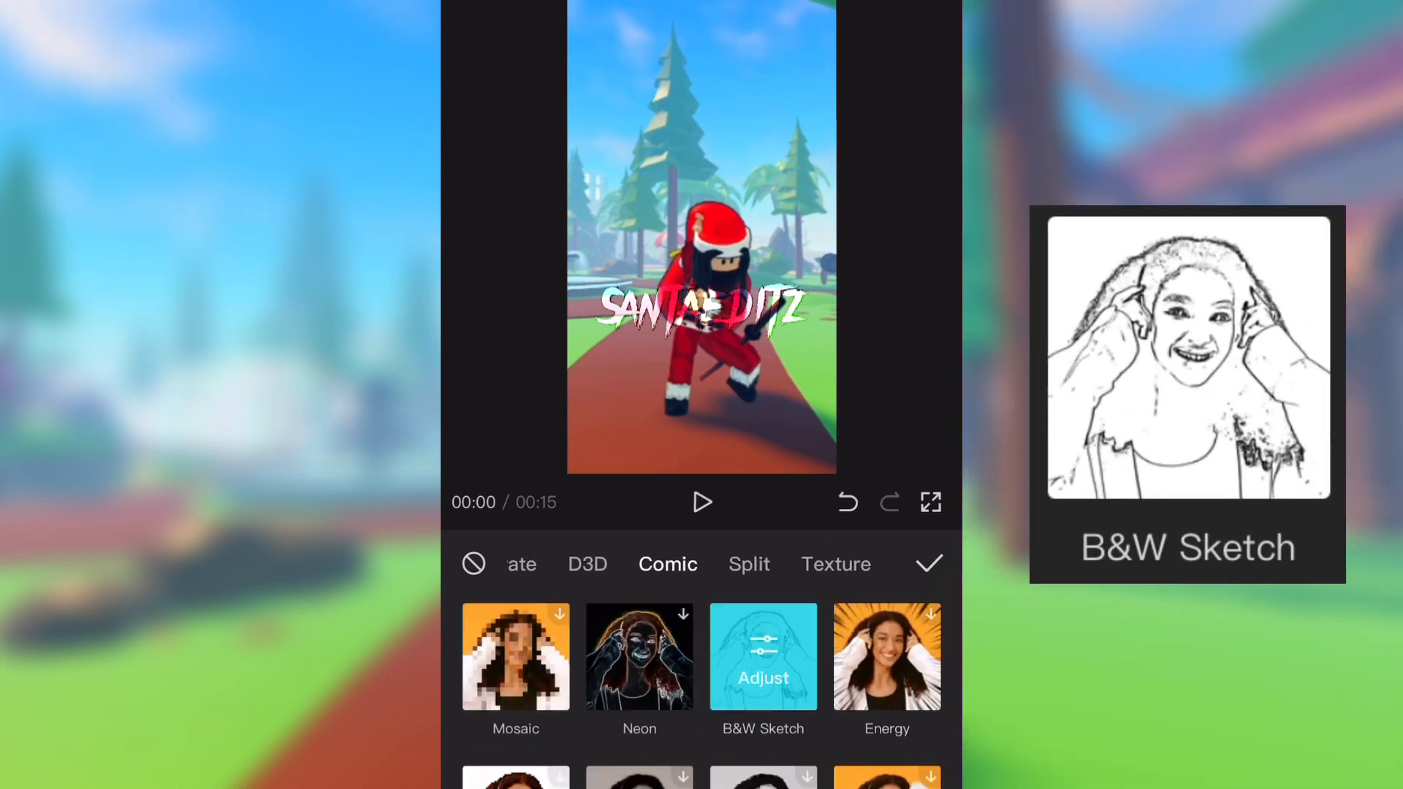
click(762, 656)
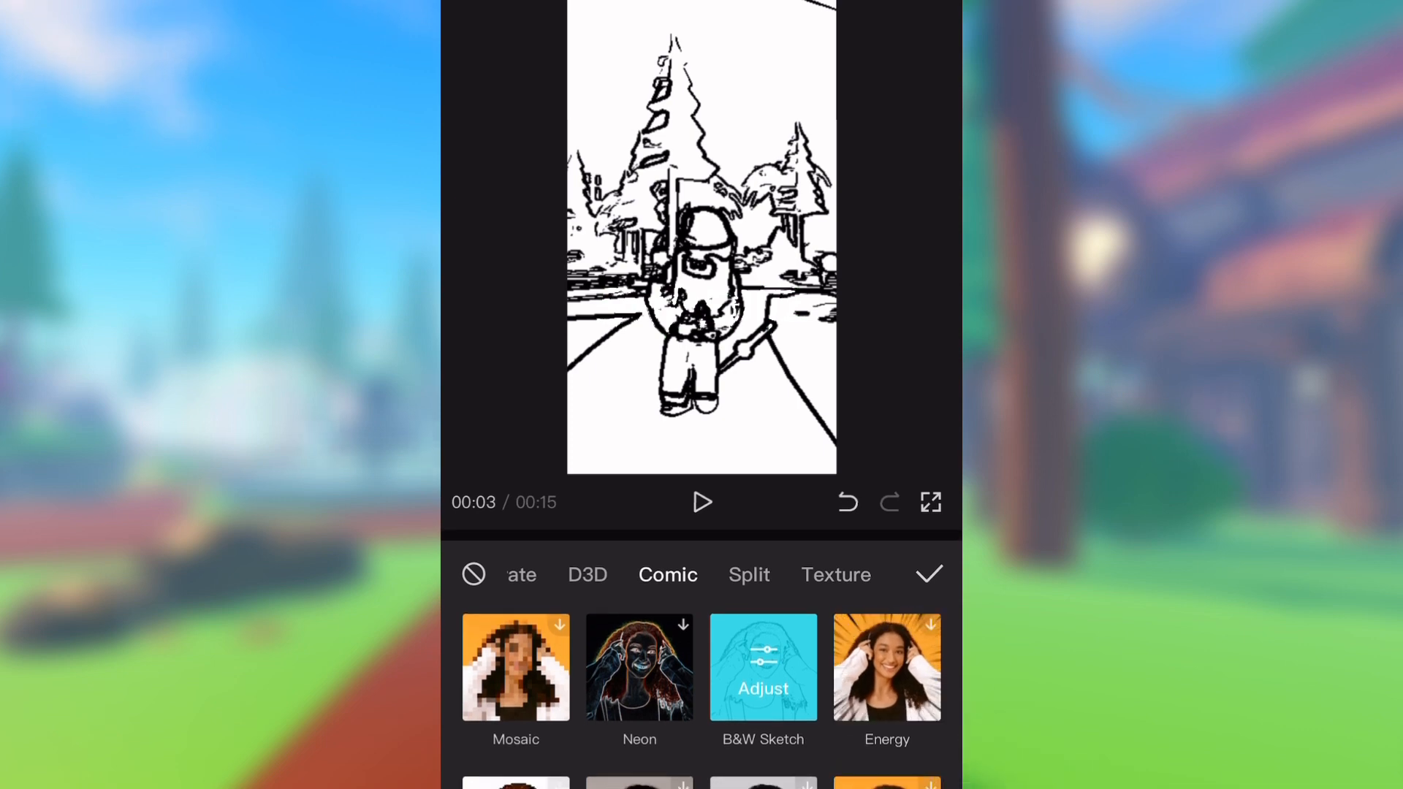
click(929, 574)
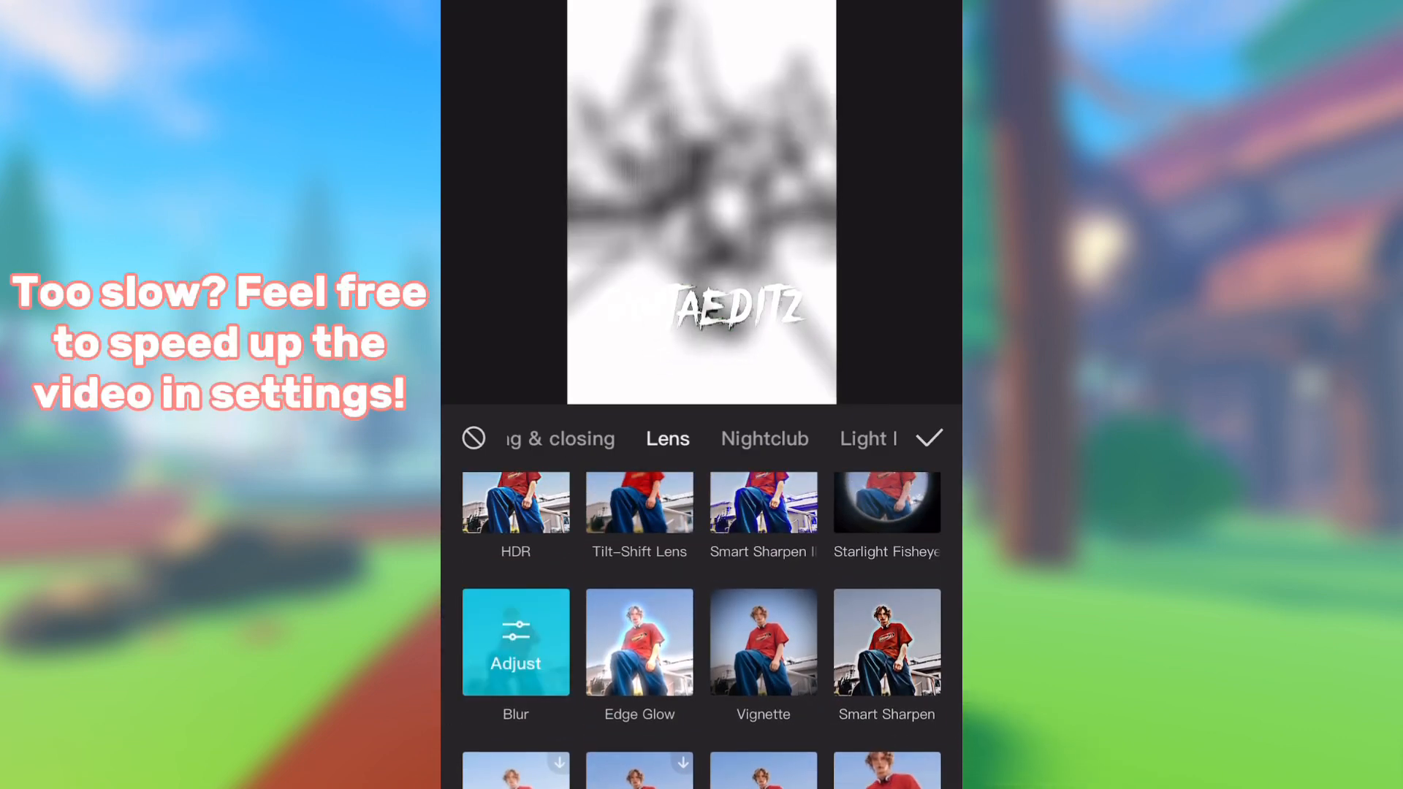
Step: Adjust the Blur strength slider on the sketched clip
click(516, 643)
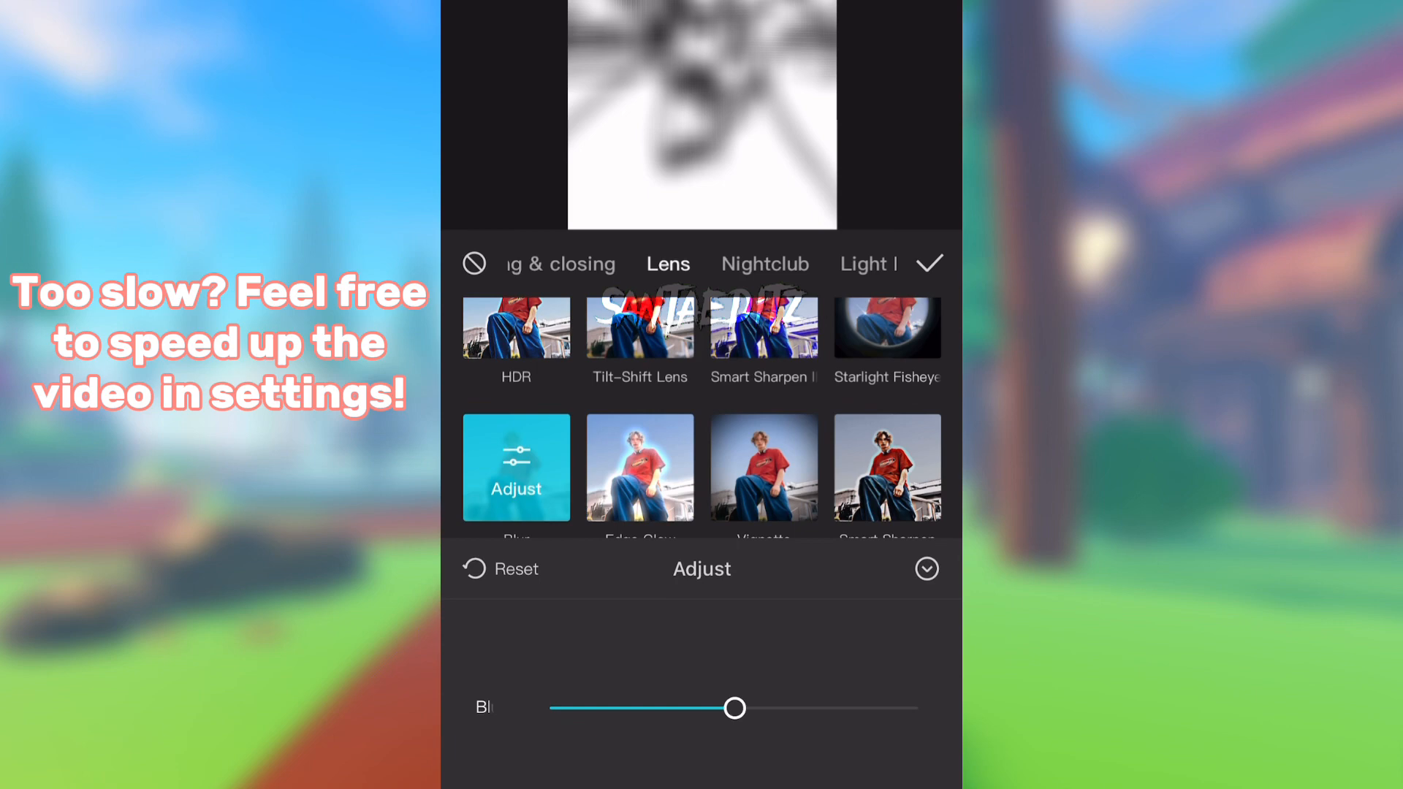
drag(734, 707, 593, 707)
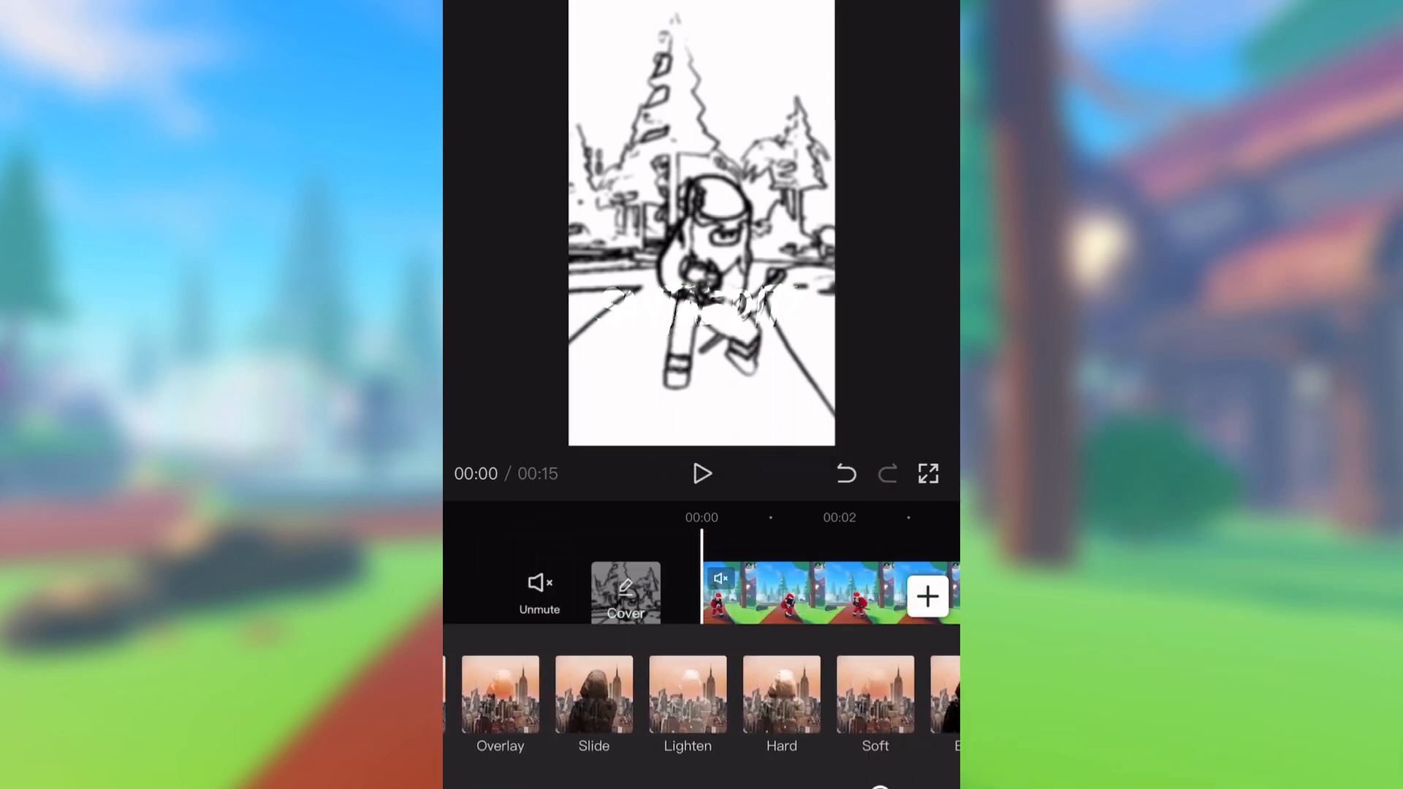
Step: Blend the sketch layer over the video and add another Roblox clip copy as an overlay
click(798, 694)
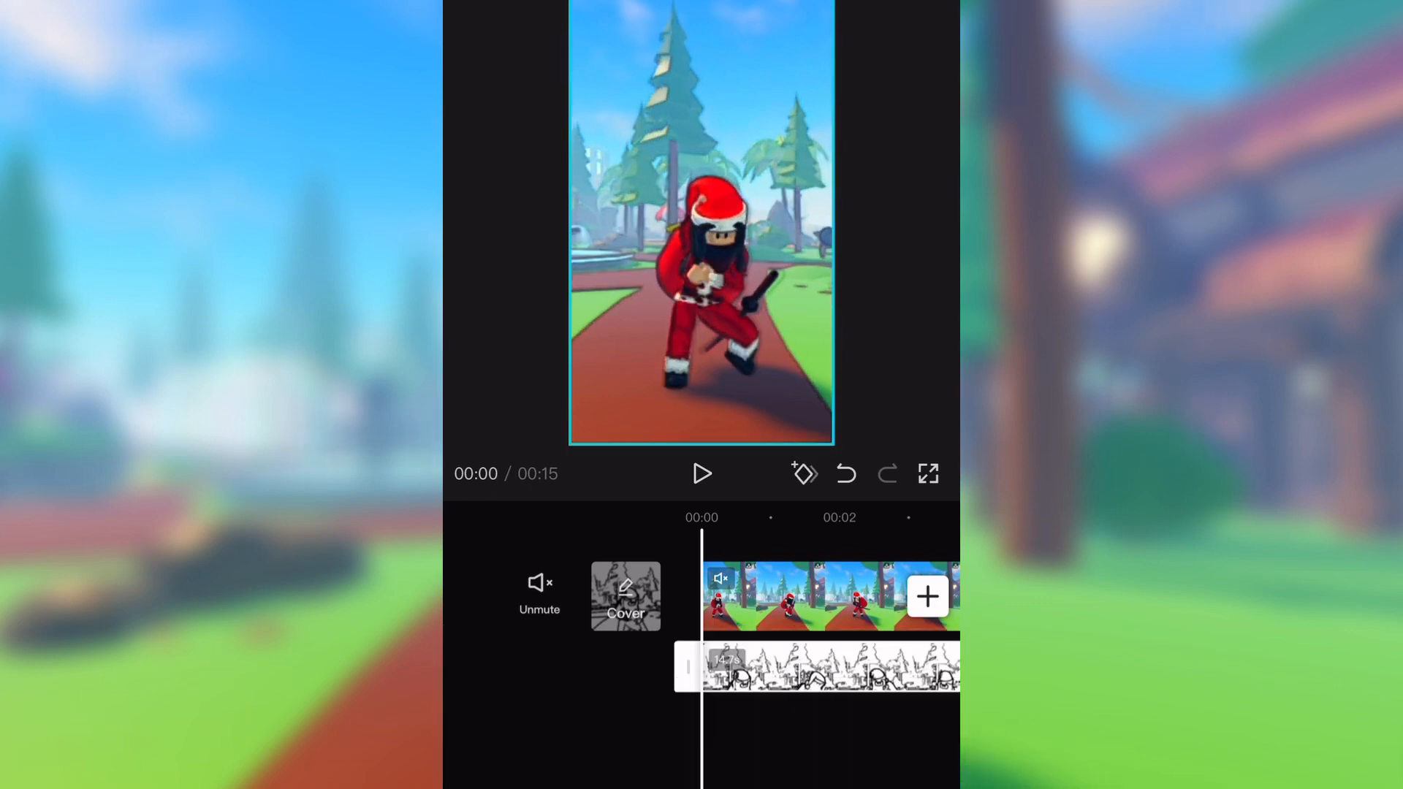
click(701, 473)
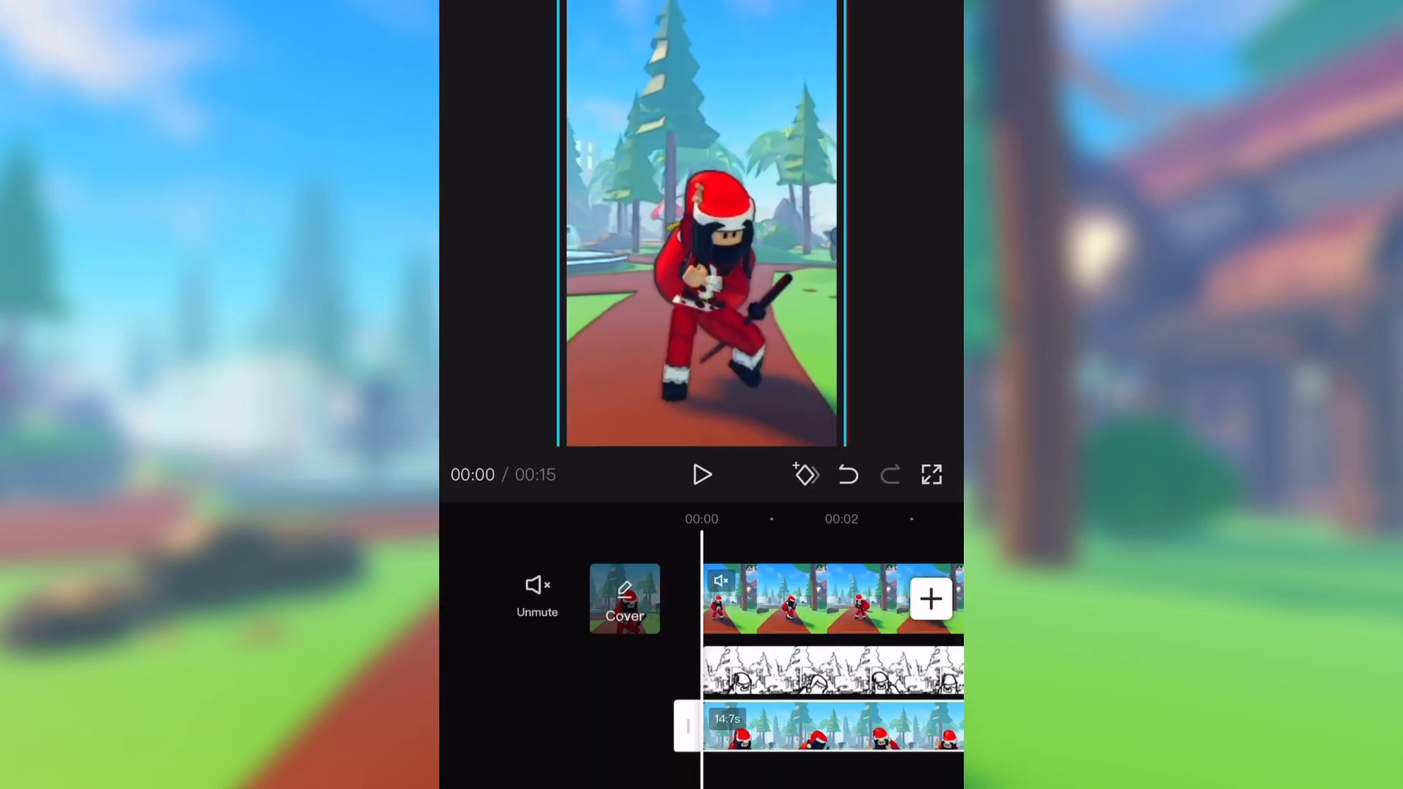
Step: Flip the new Roblox clip copy upside down via Edit > Flip
click(831, 599)
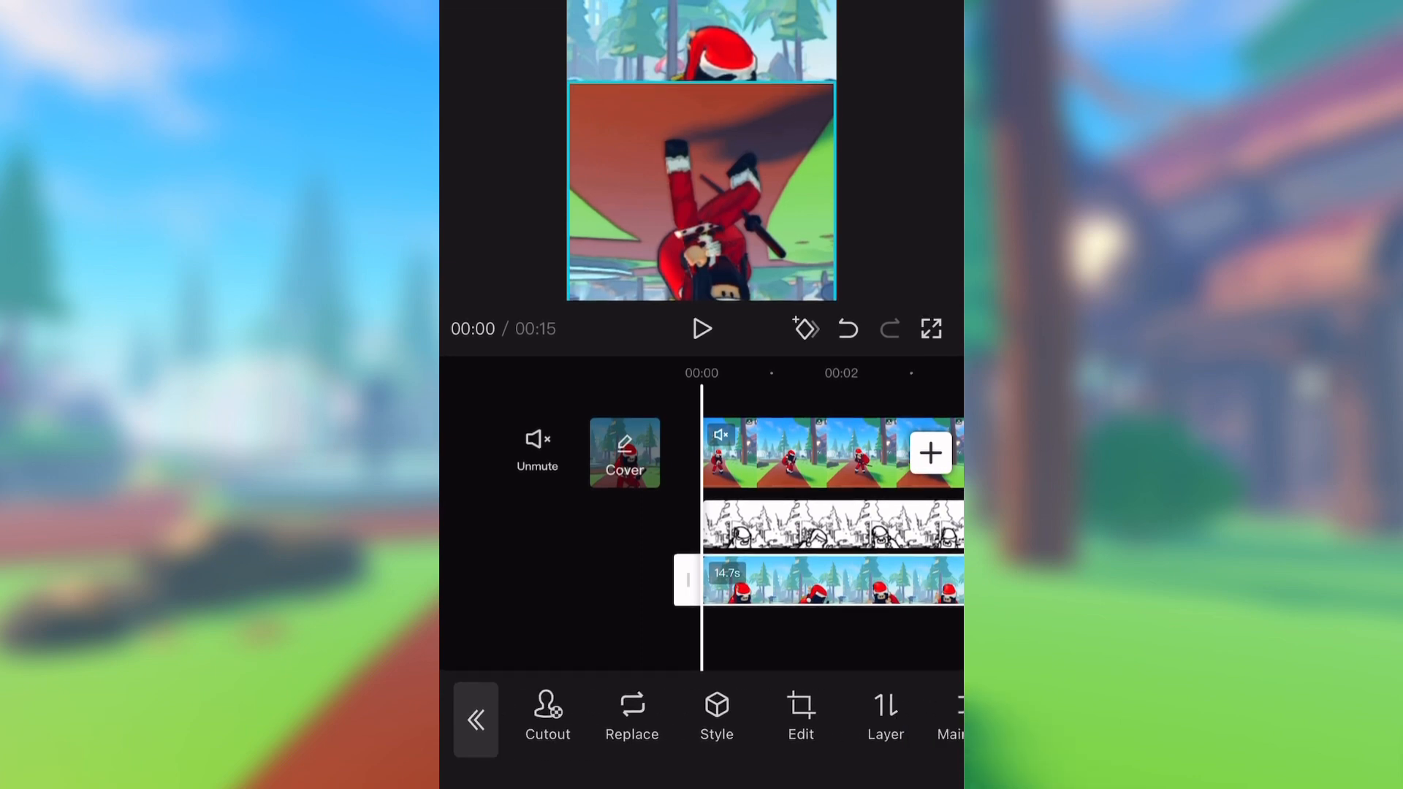
Step: Split-mask the flipped copy at Santa's feet so it reads as a ground reflection
click(799, 716)
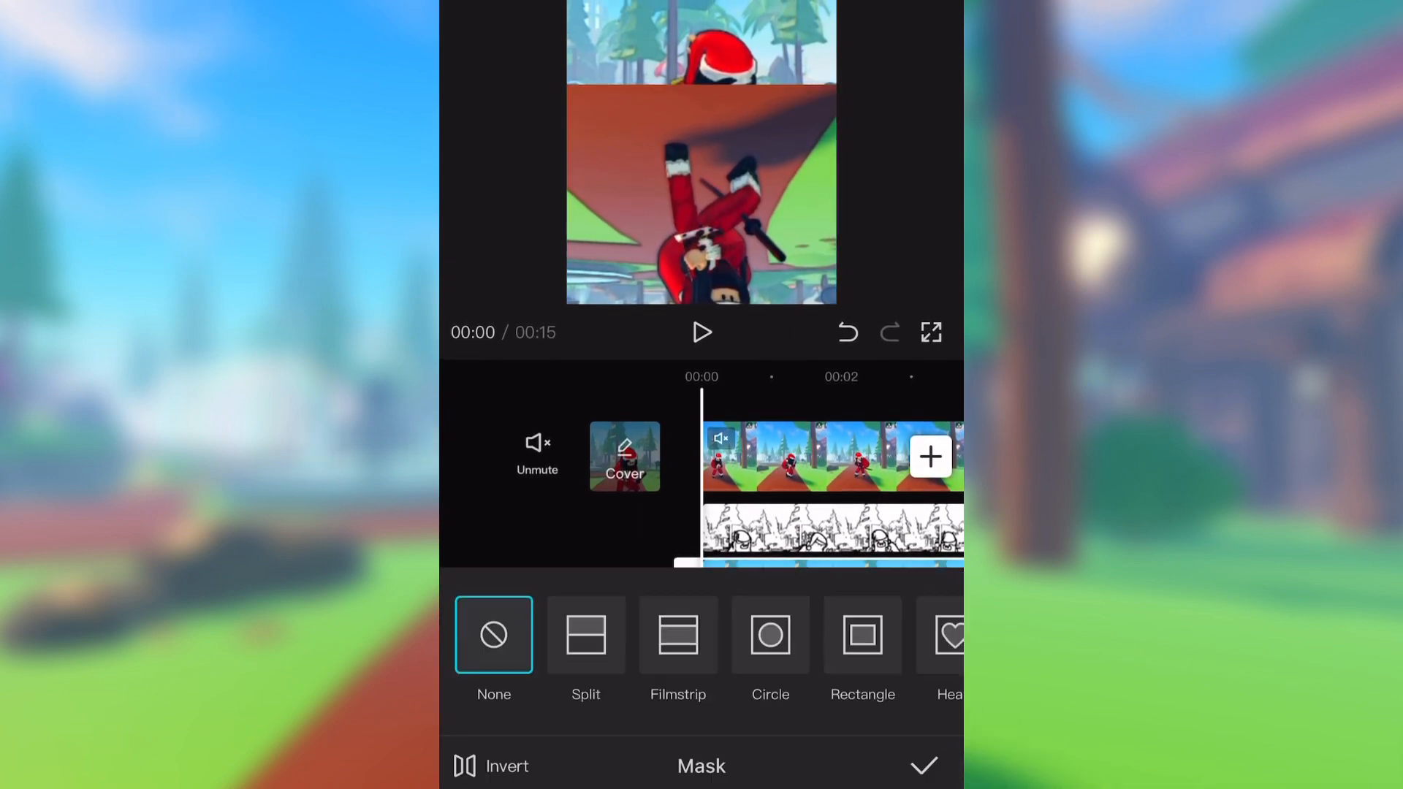
click(586, 633)
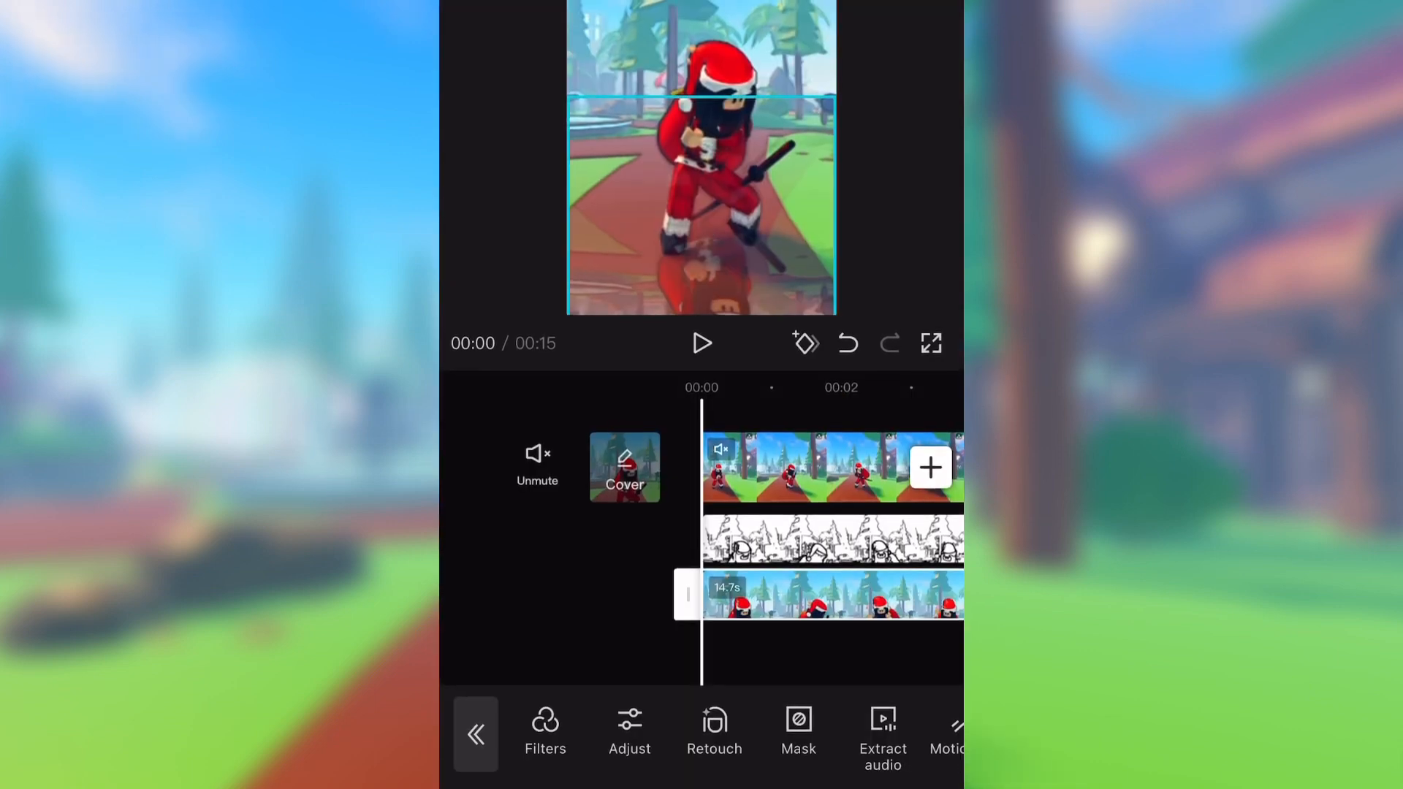
click(702, 342)
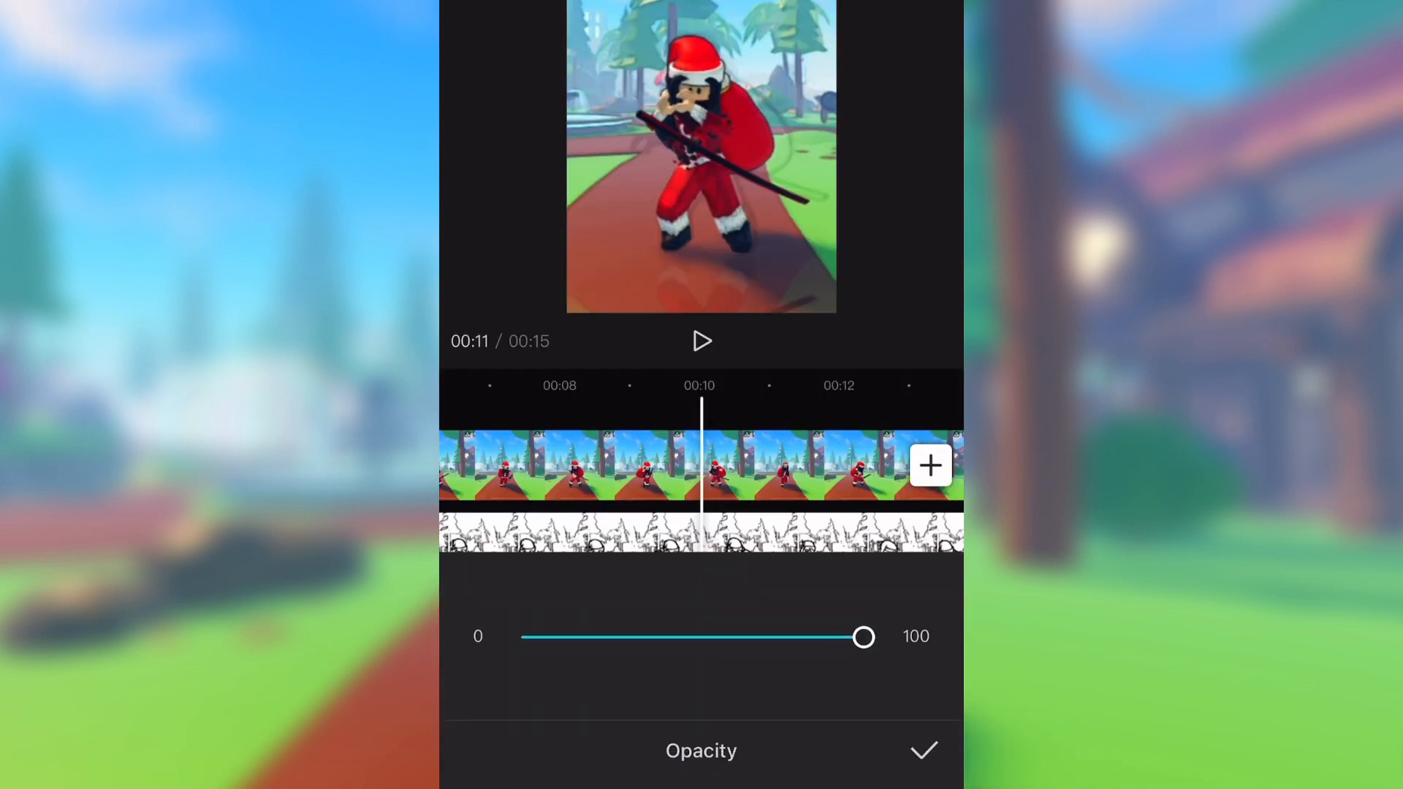
Step: Lower the reflection layer's opacity from 100 to 68
drag(864, 636, 754, 636)
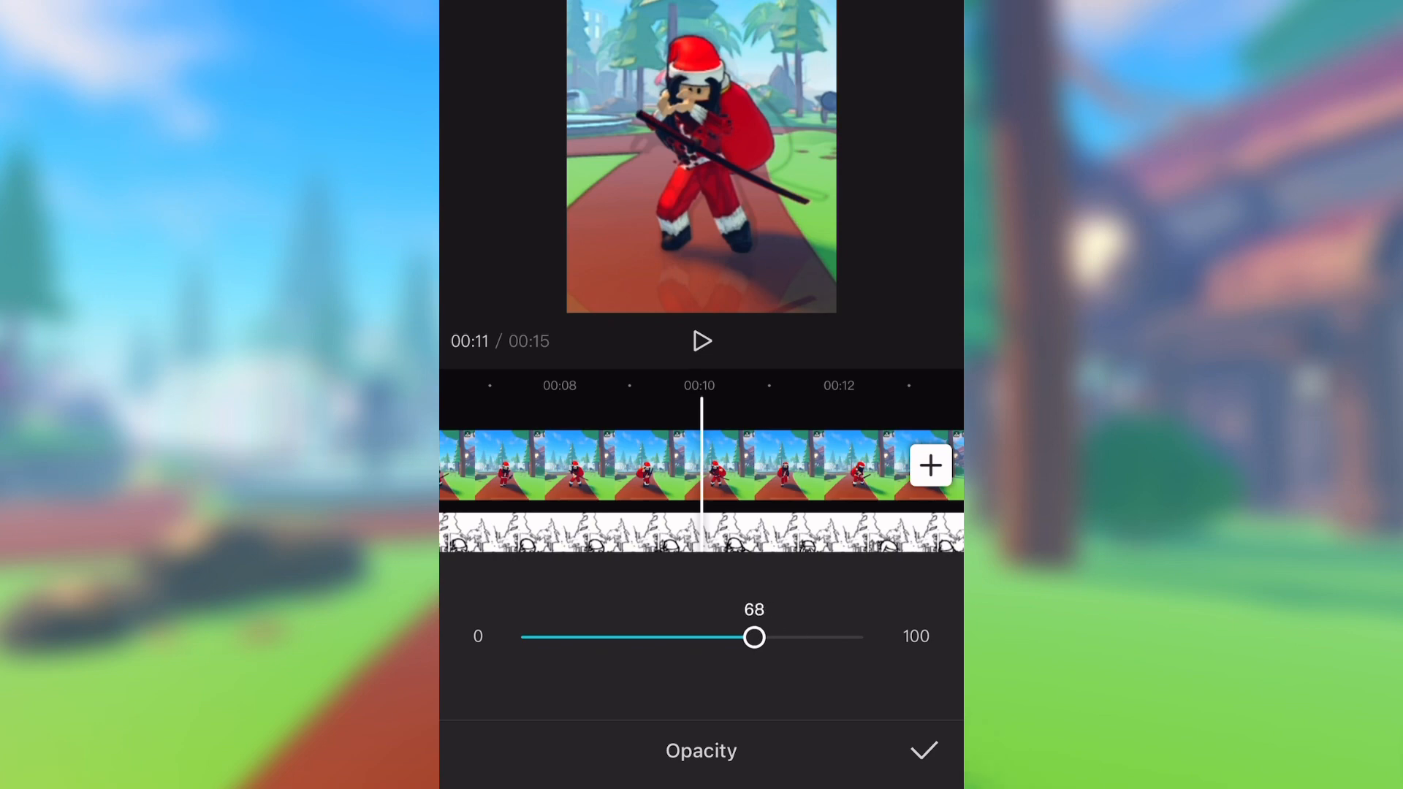